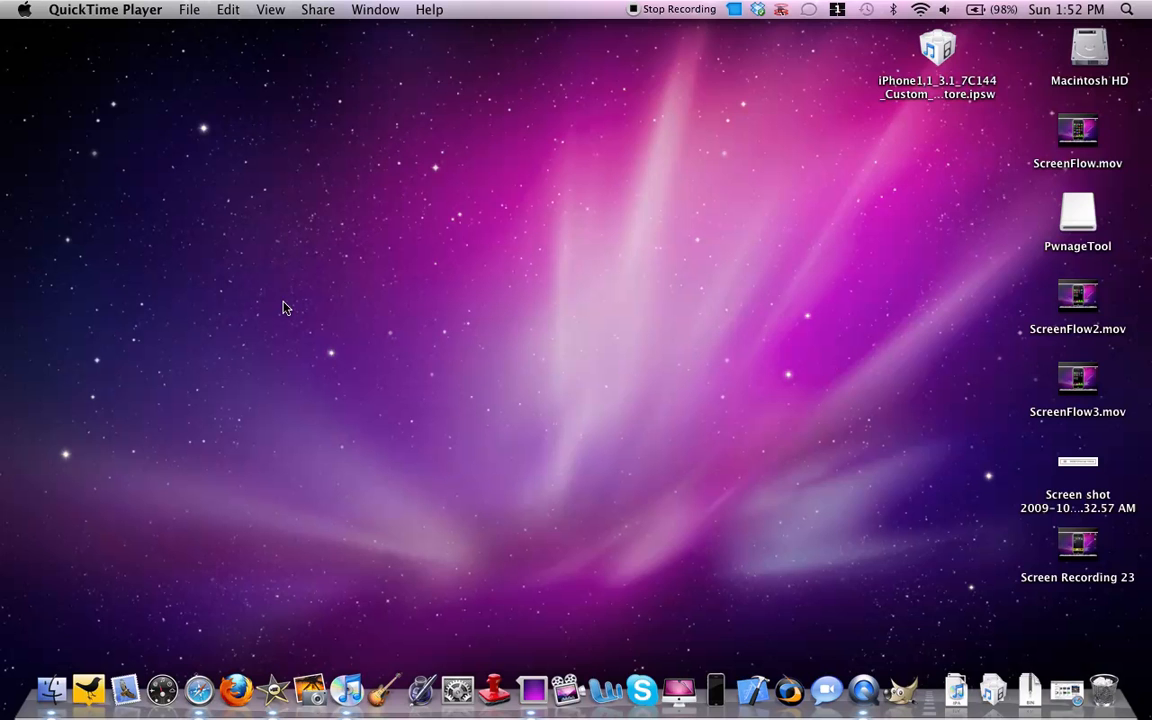
mouse_move(1036, 246)
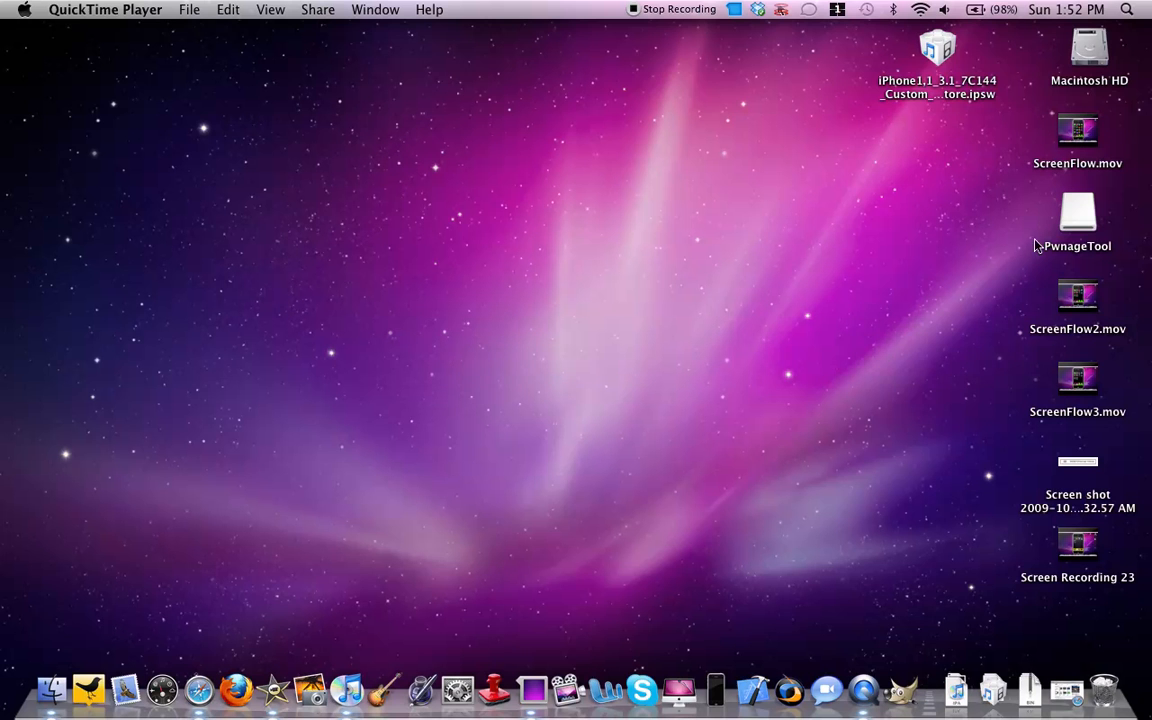
Open the PwnageTool disk from the desktop and select the PwnageTool application inside
click(1076, 214)
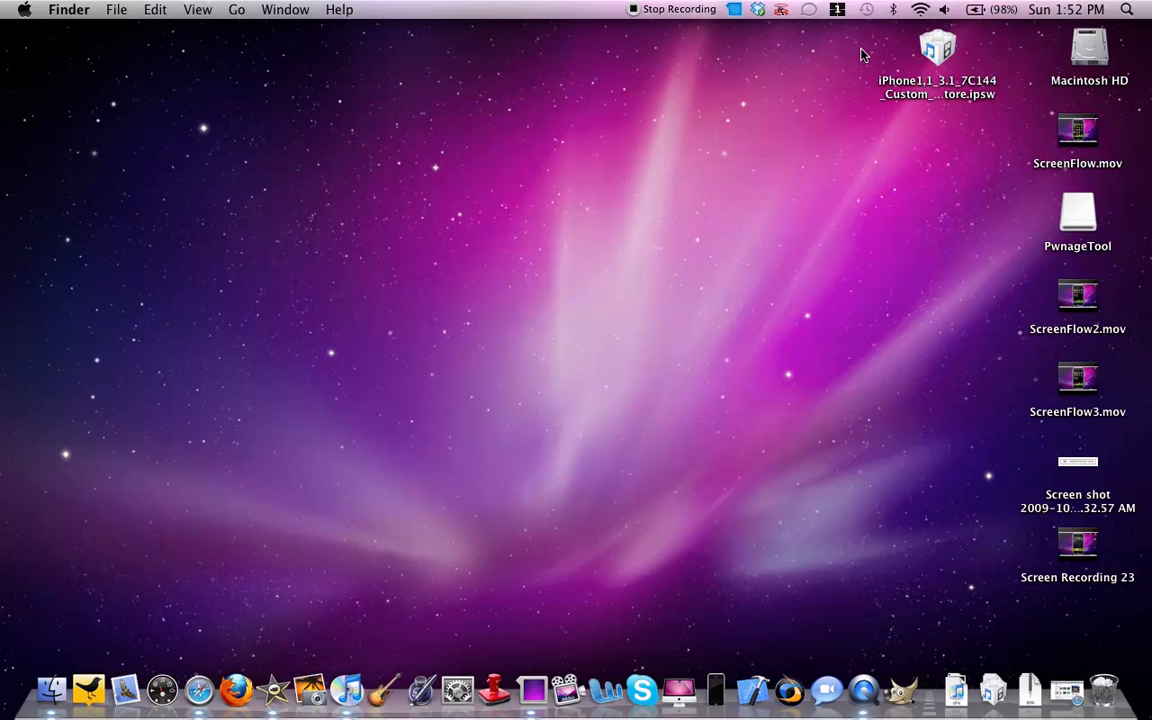
mouse_move(876, 86)
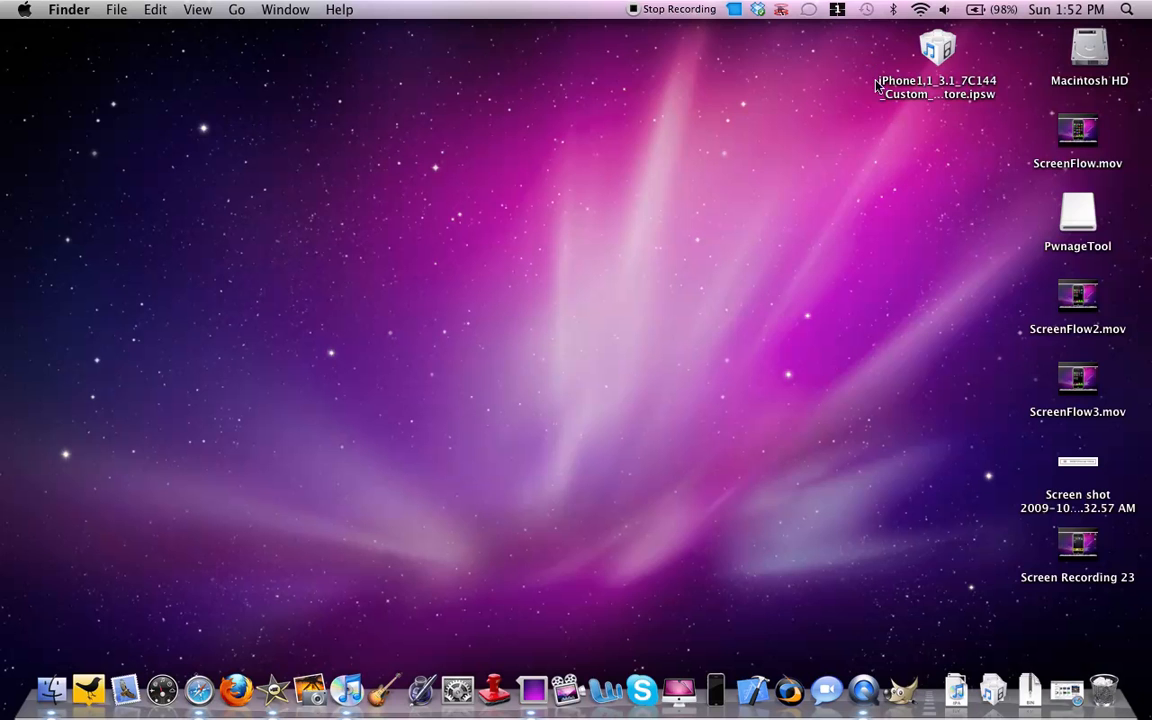
mouse_move(866, 144)
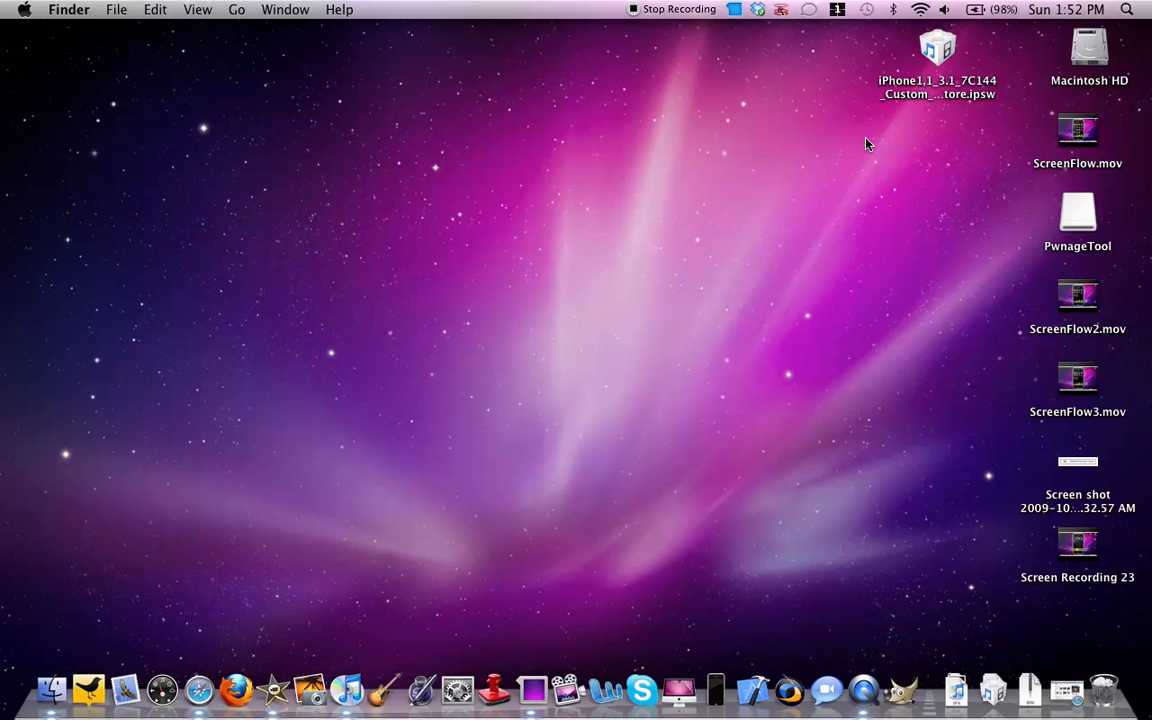
mouse_move(1072, 224)
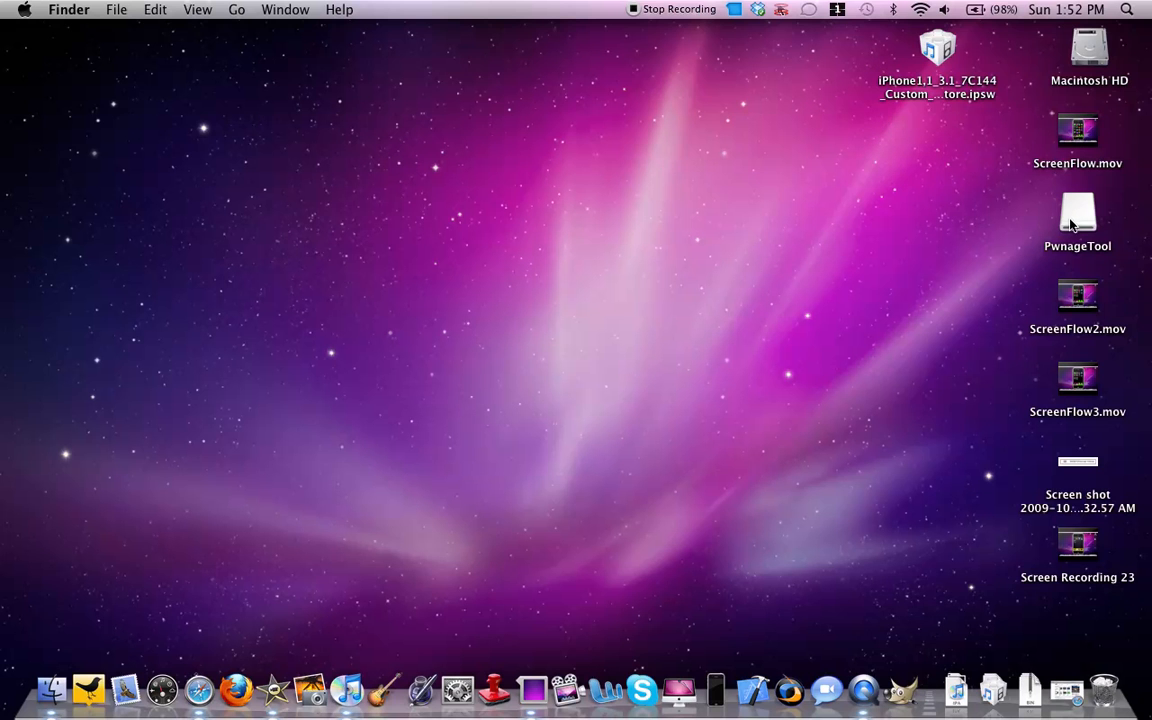
double_click(1076, 214)
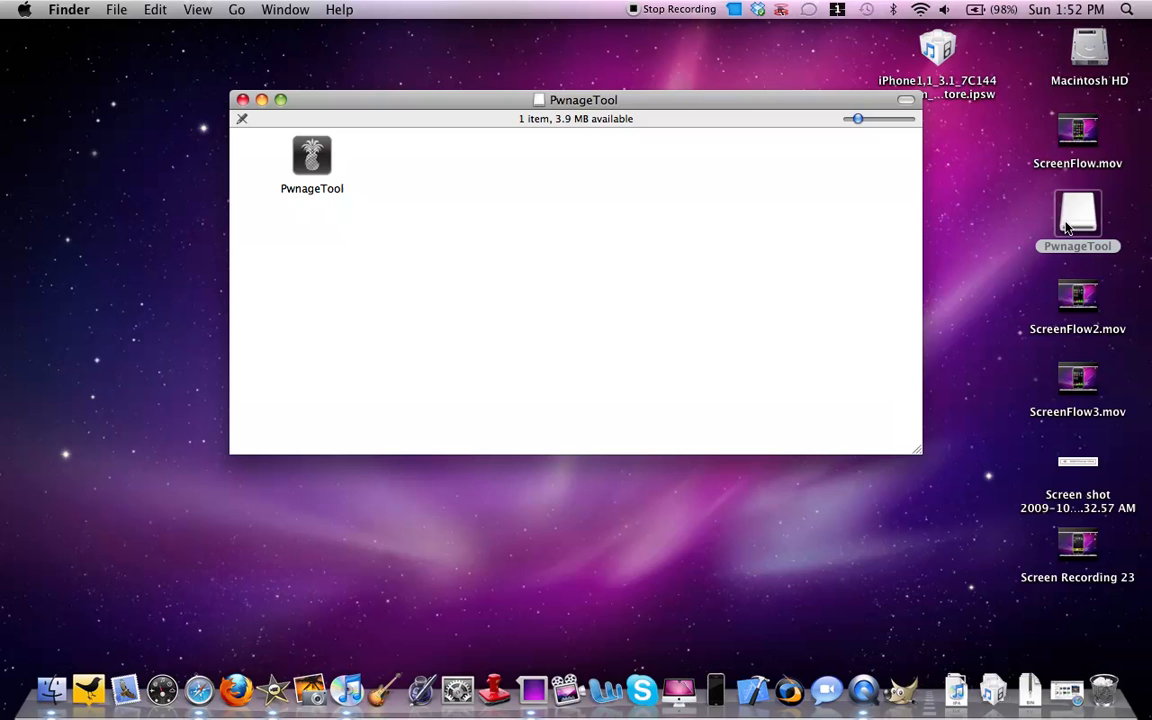
click(312, 160)
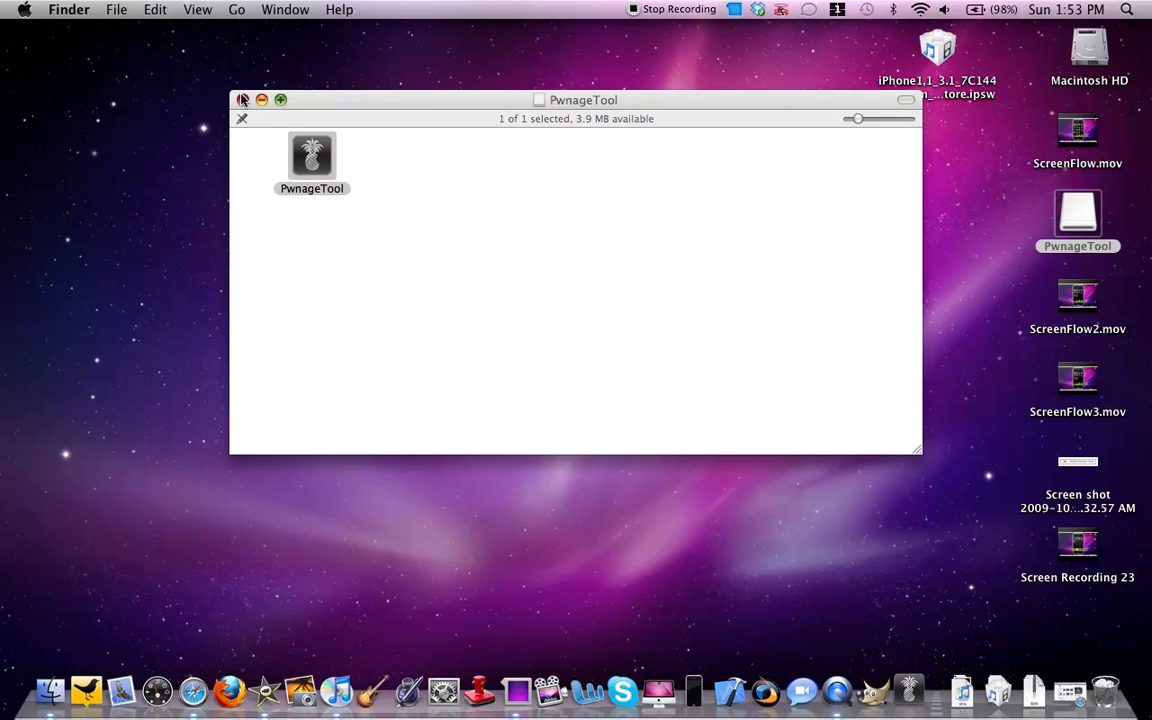
Launch PwnageTool and move its window slightly higher on the screen
double_click(312, 160)
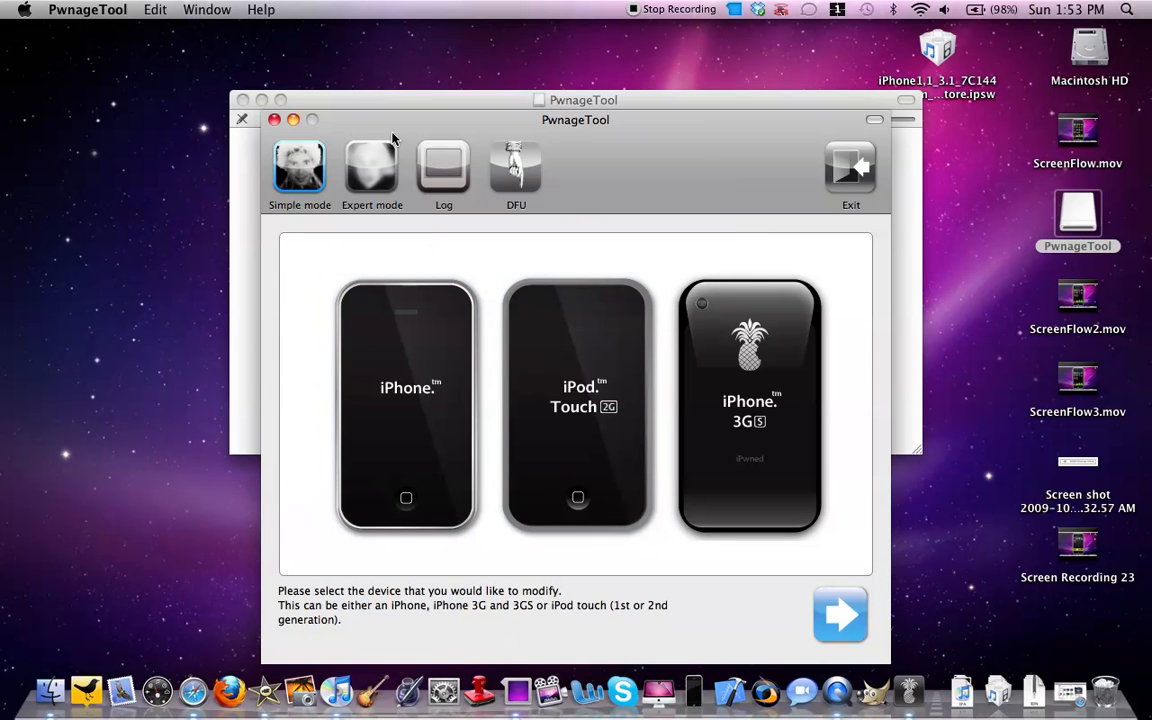
drag(576, 120, 572, 70)
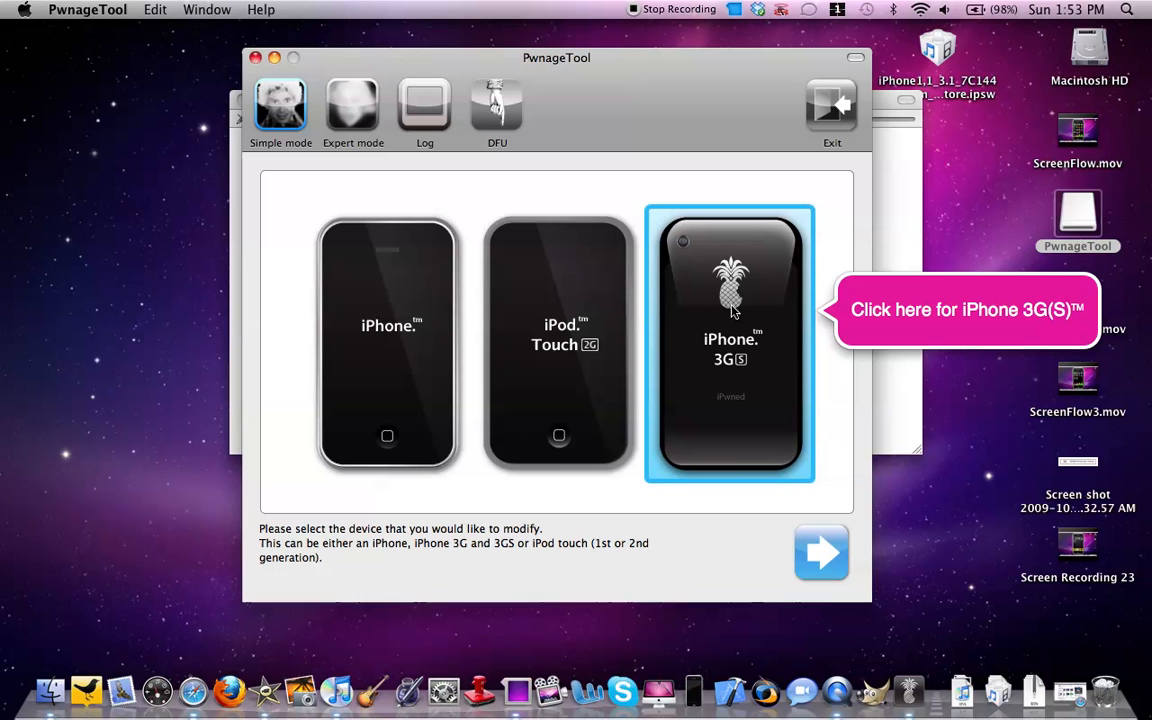
mouse_move(698, 304)
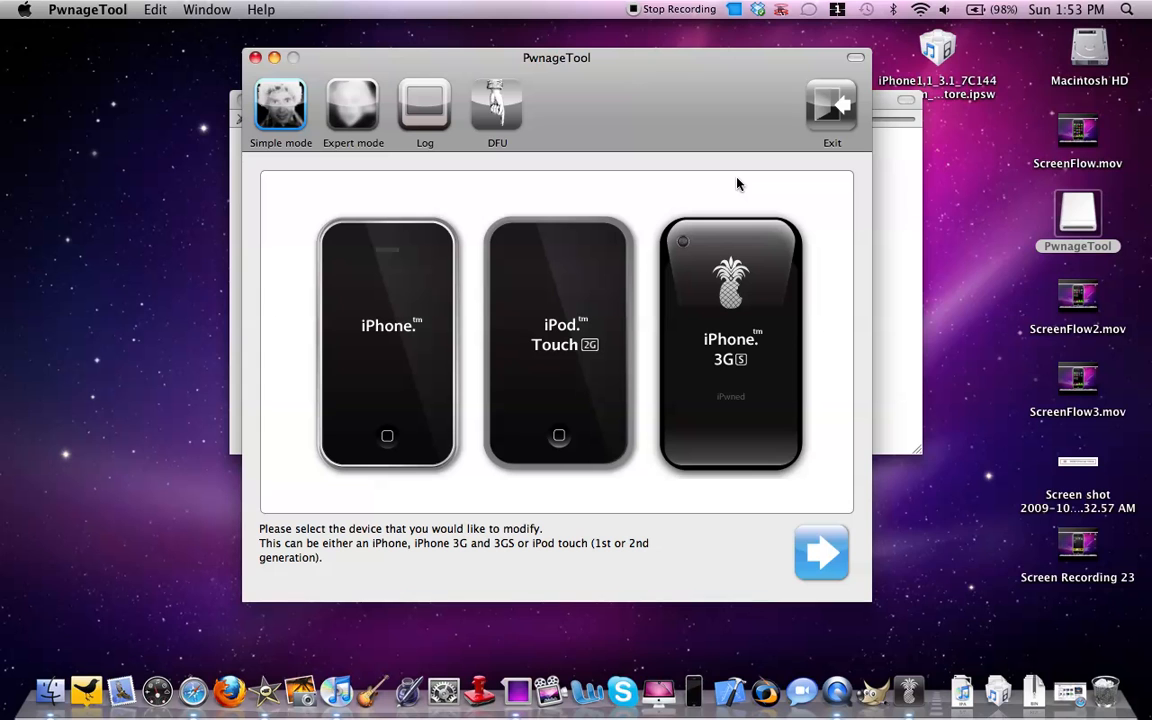
mouse_move(362, 158)
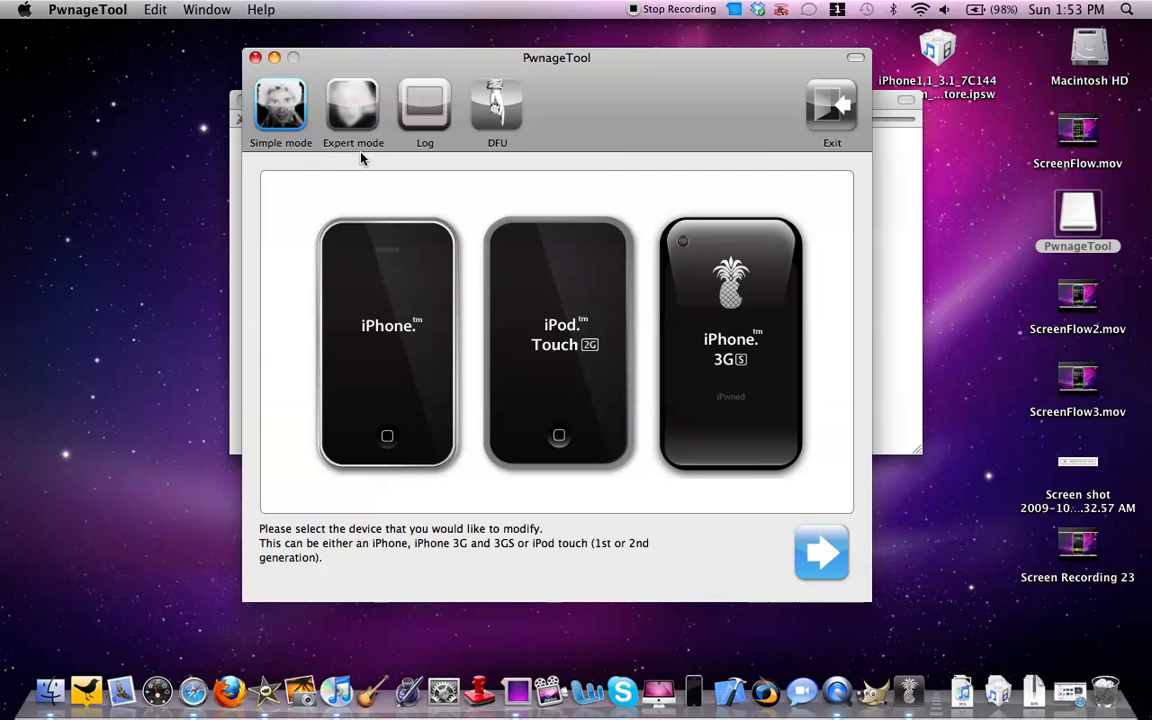
mouse_move(356, 112)
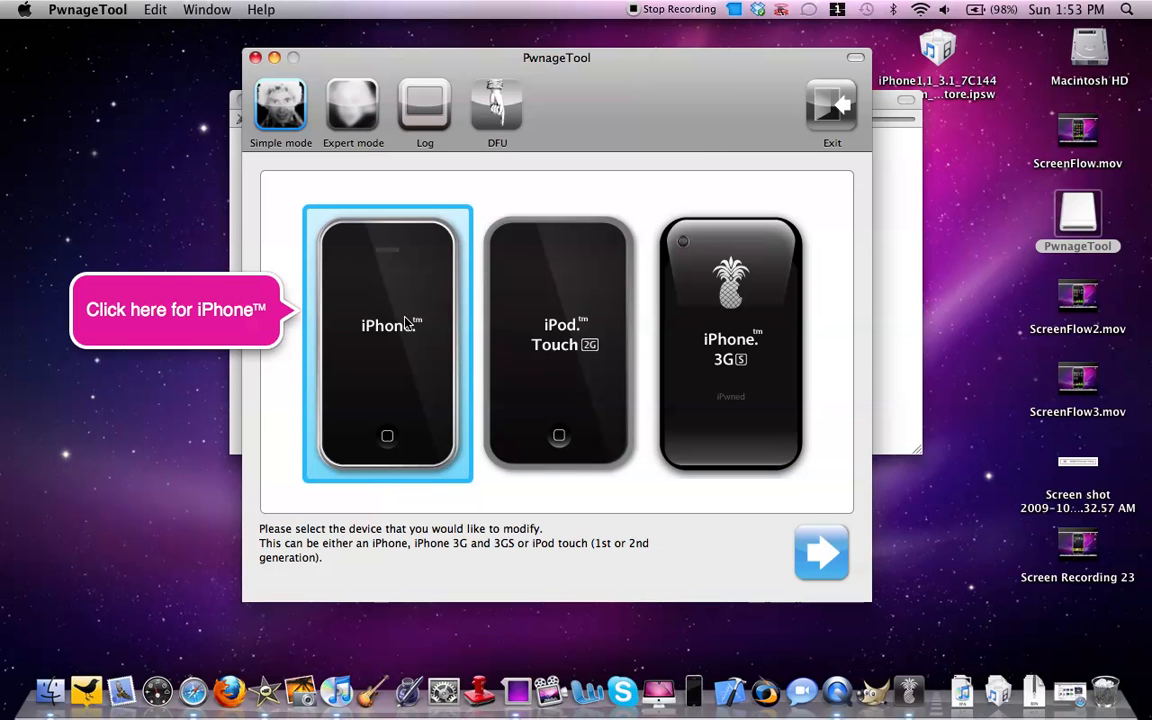
mouse_move(422, 328)
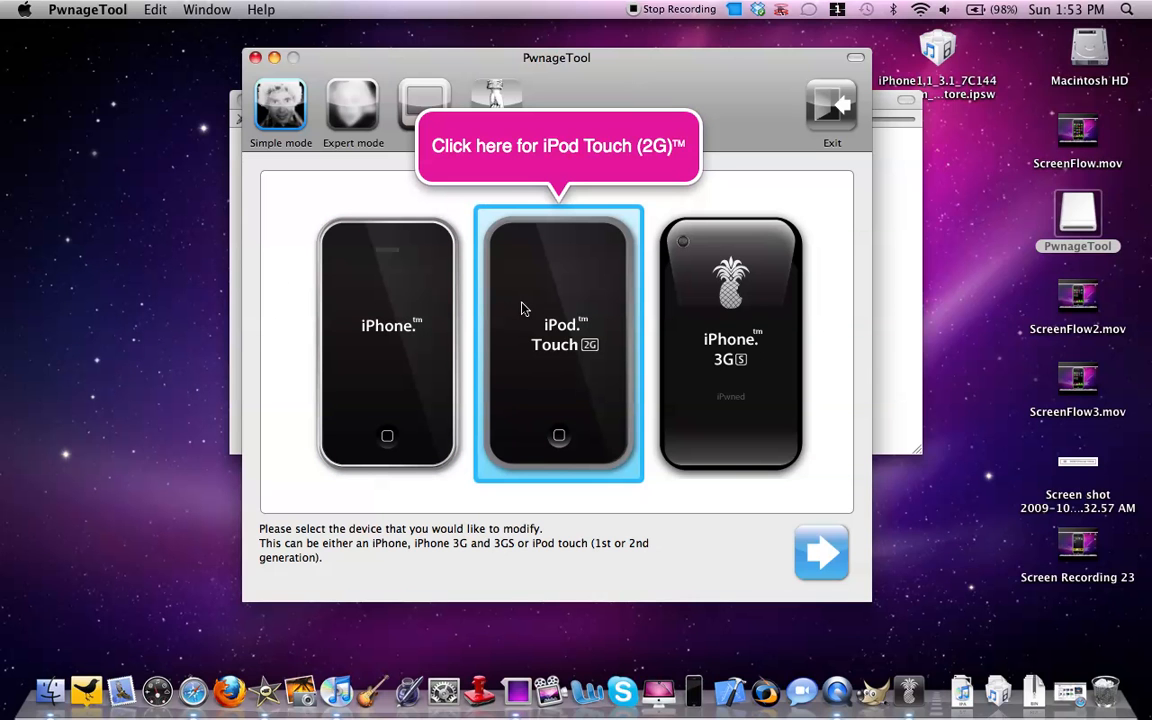
mouse_move(570, 292)
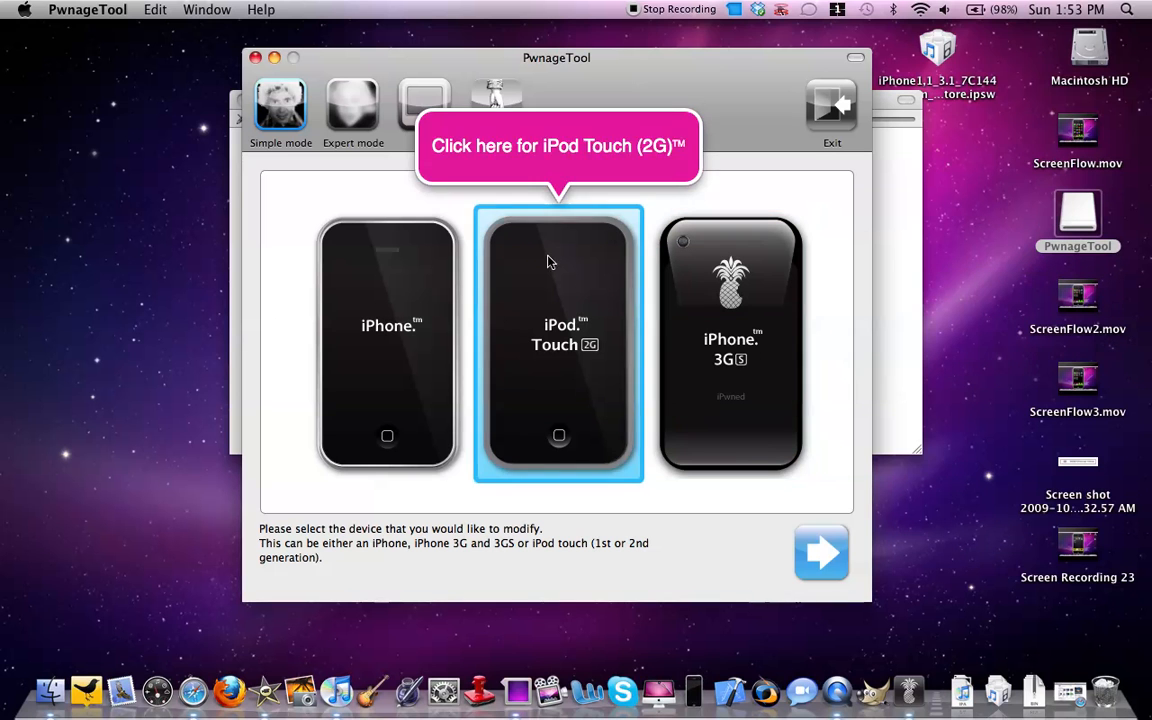
Choose iPhone as the device and pick the iPhone1,1_3.1_7C144_Restore.ipsw firmware bundle
click(388, 344)
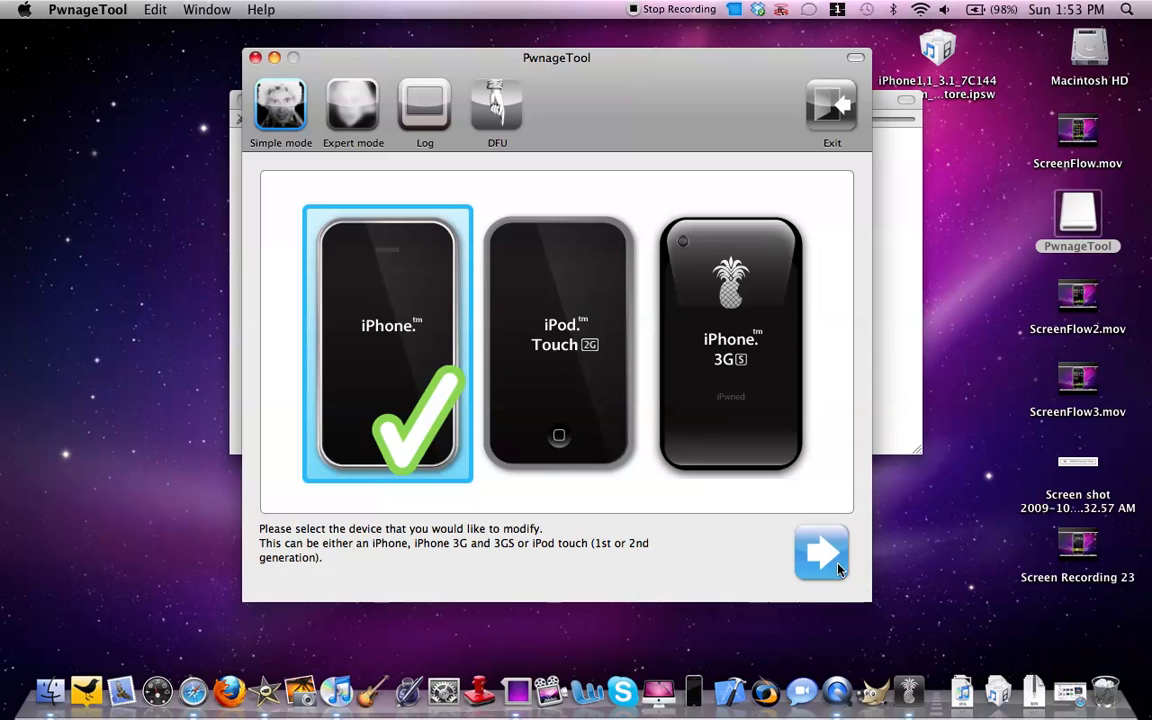
click(820, 552)
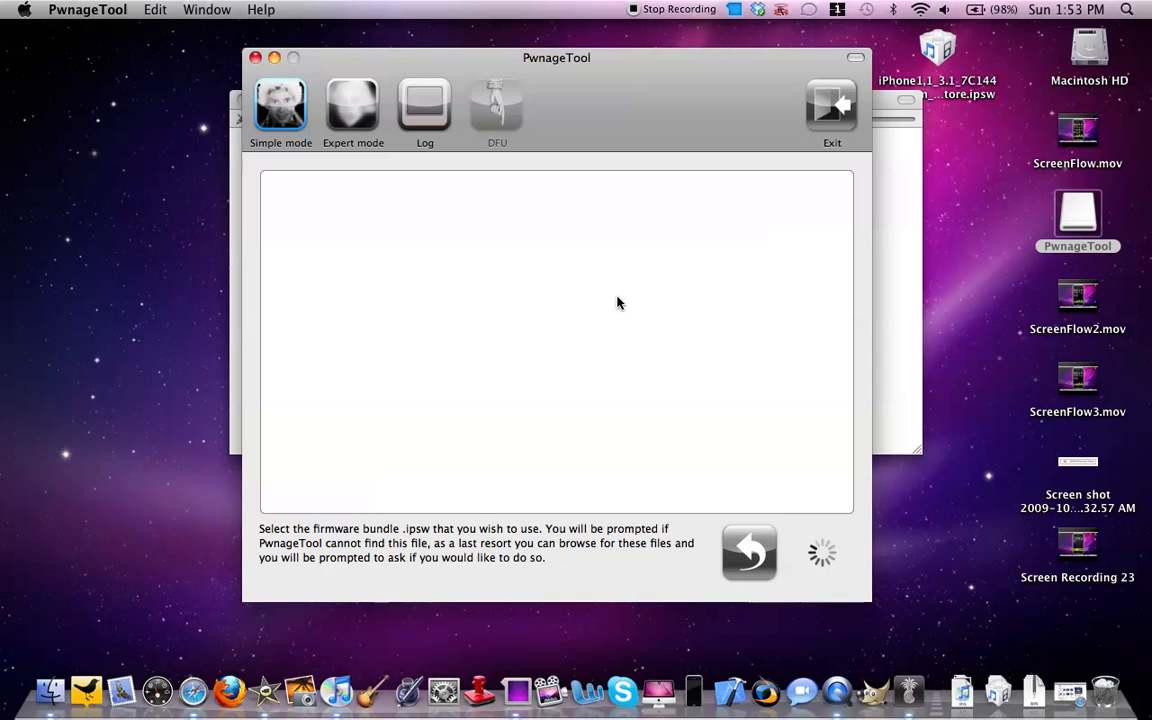
mouse_move(968, 76)
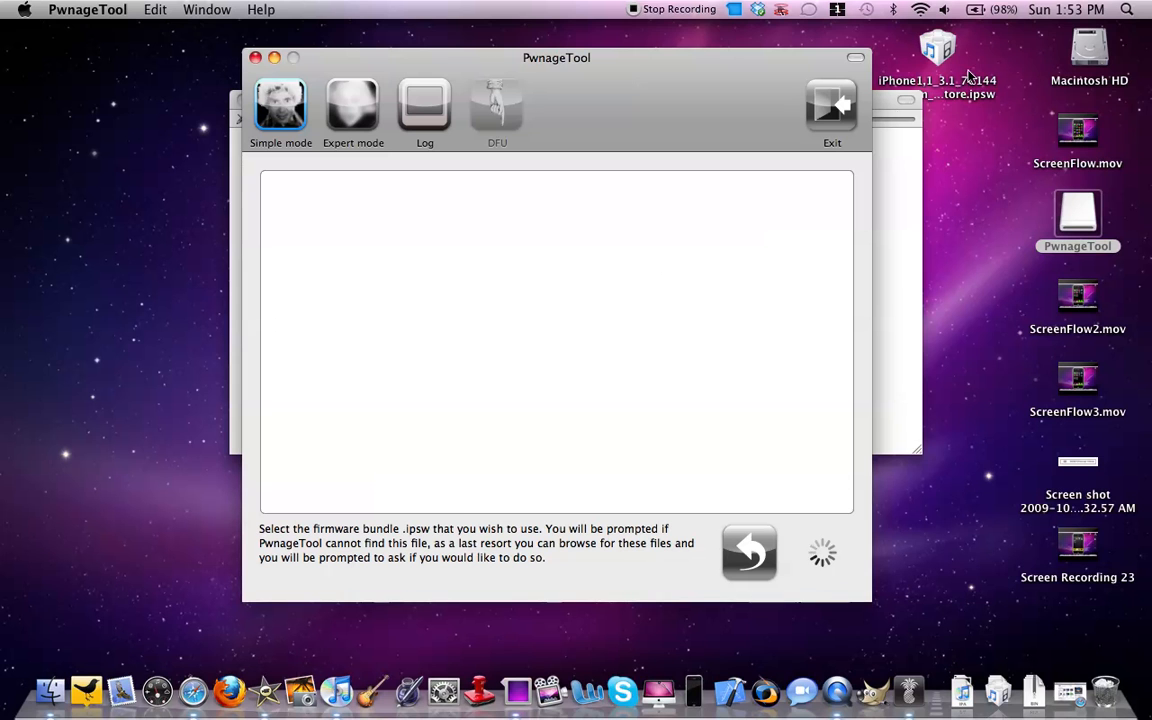
mouse_move(958, 64)
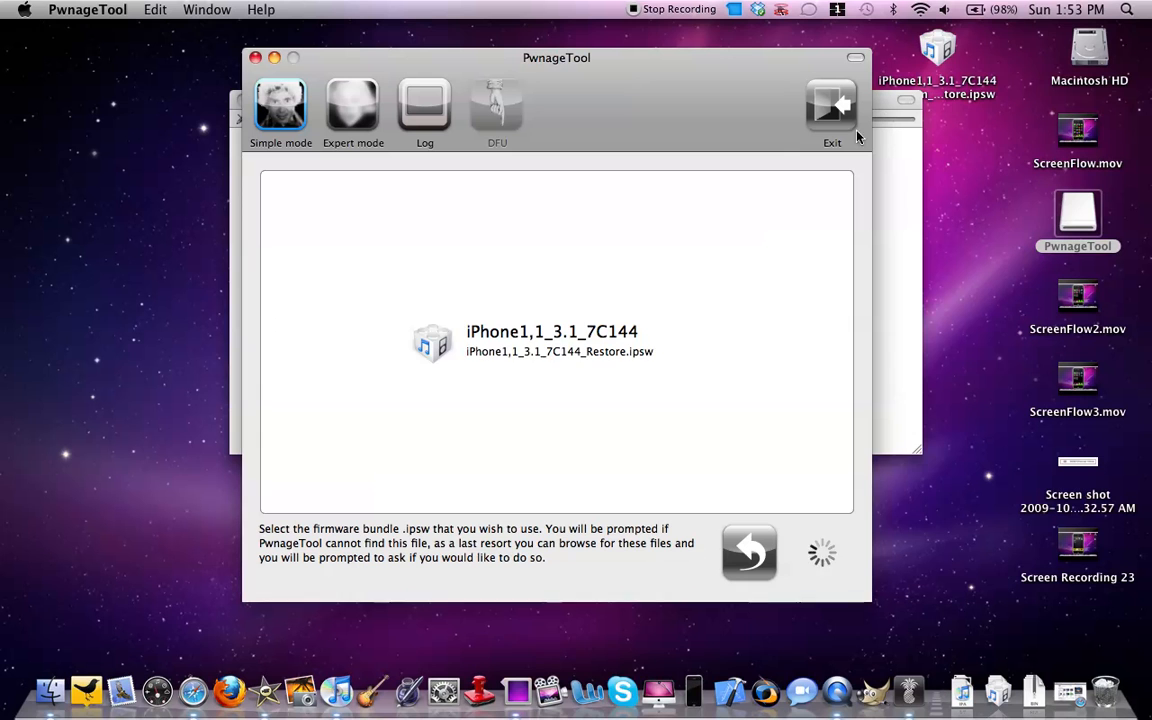
click(558, 344)
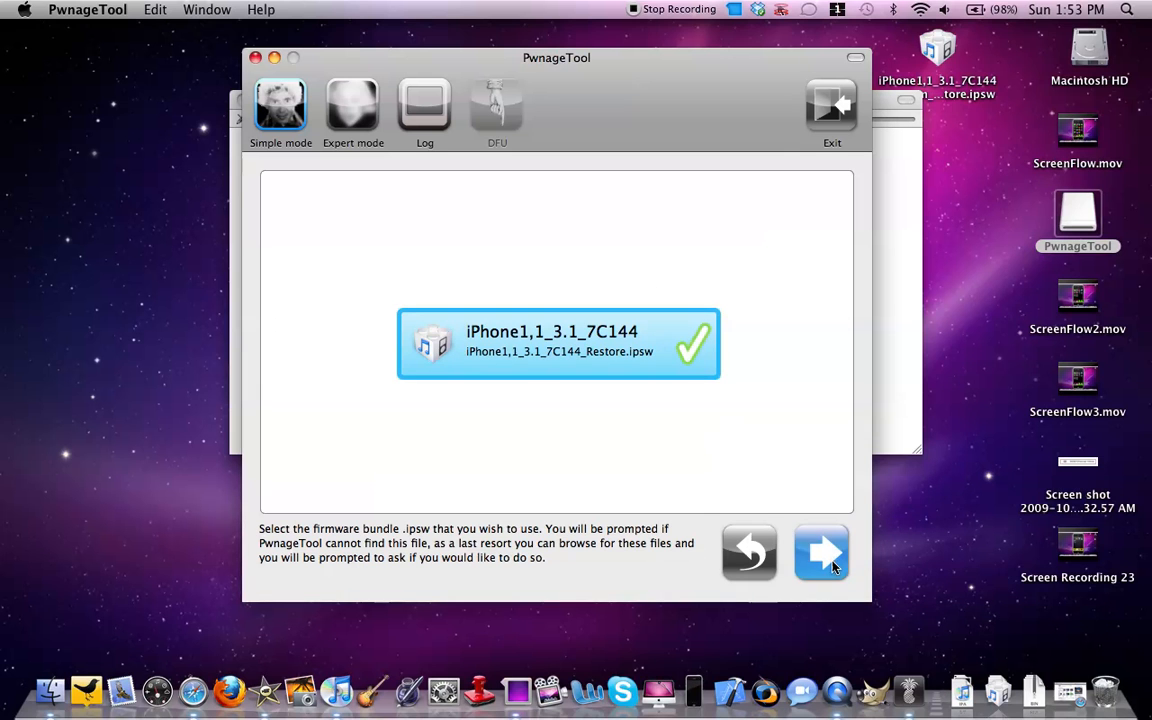
Proceed and answer Yes to creating the custom restore .ipsw on the desktop
click(820, 552)
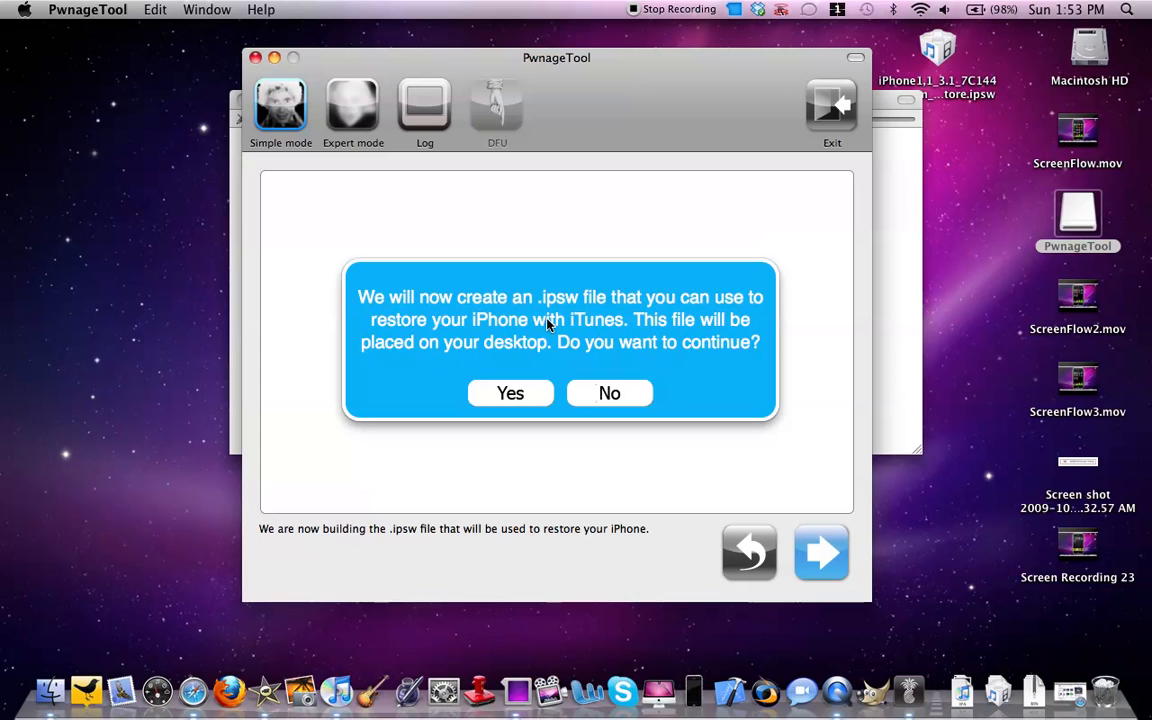
mouse_move(532, 324)
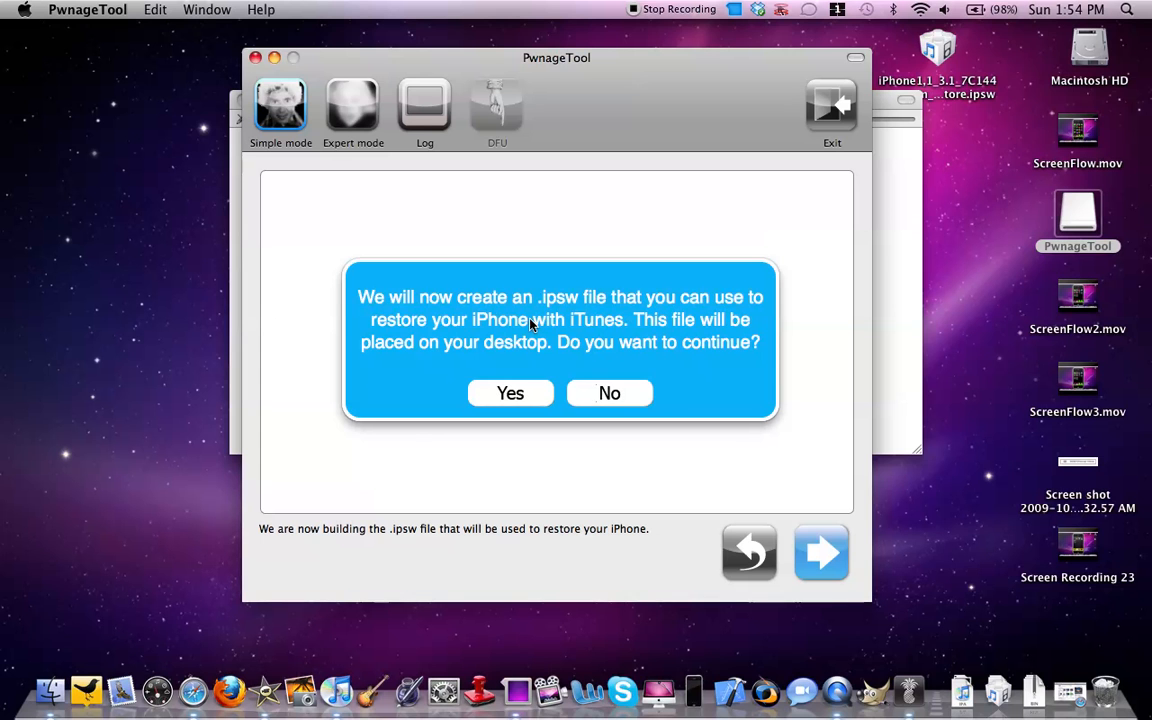
mouse_move(536, 328)
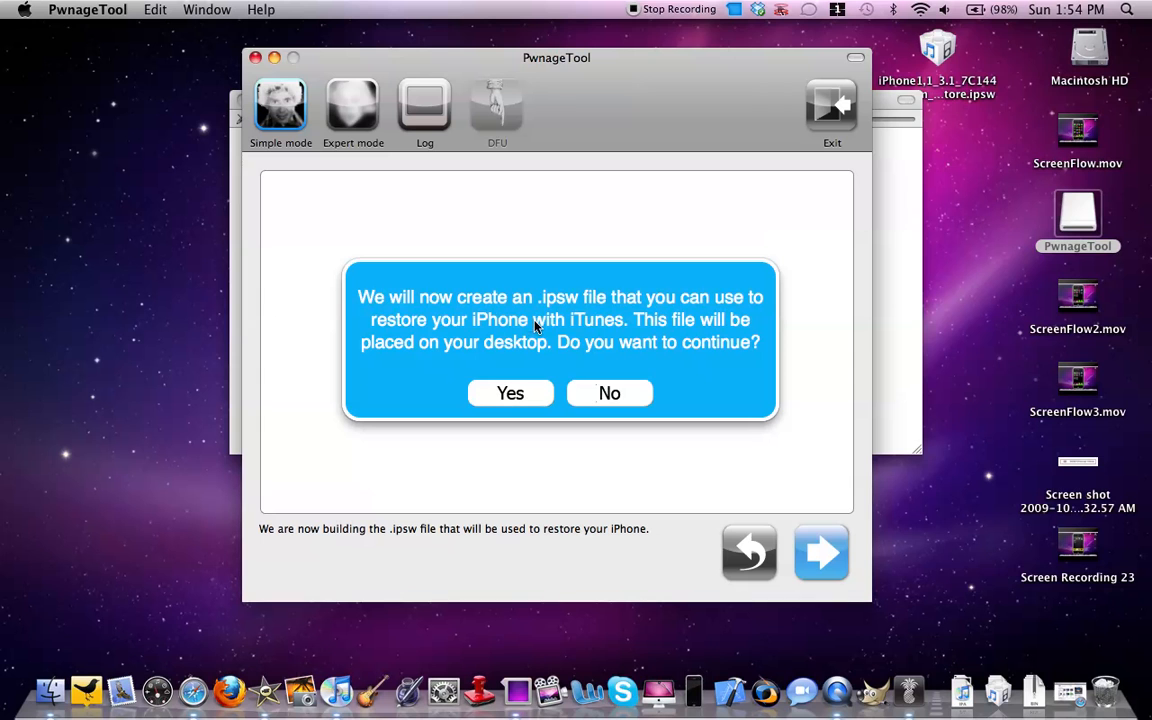
mouse_move(496, 400)
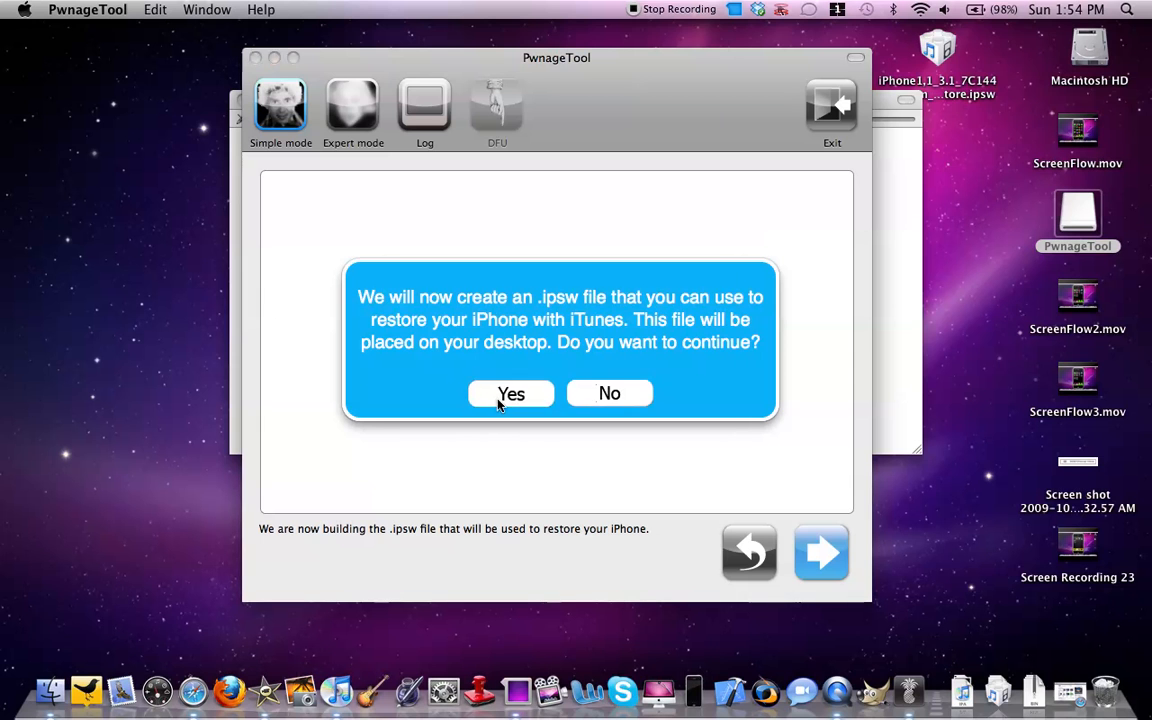
click(512, 392)
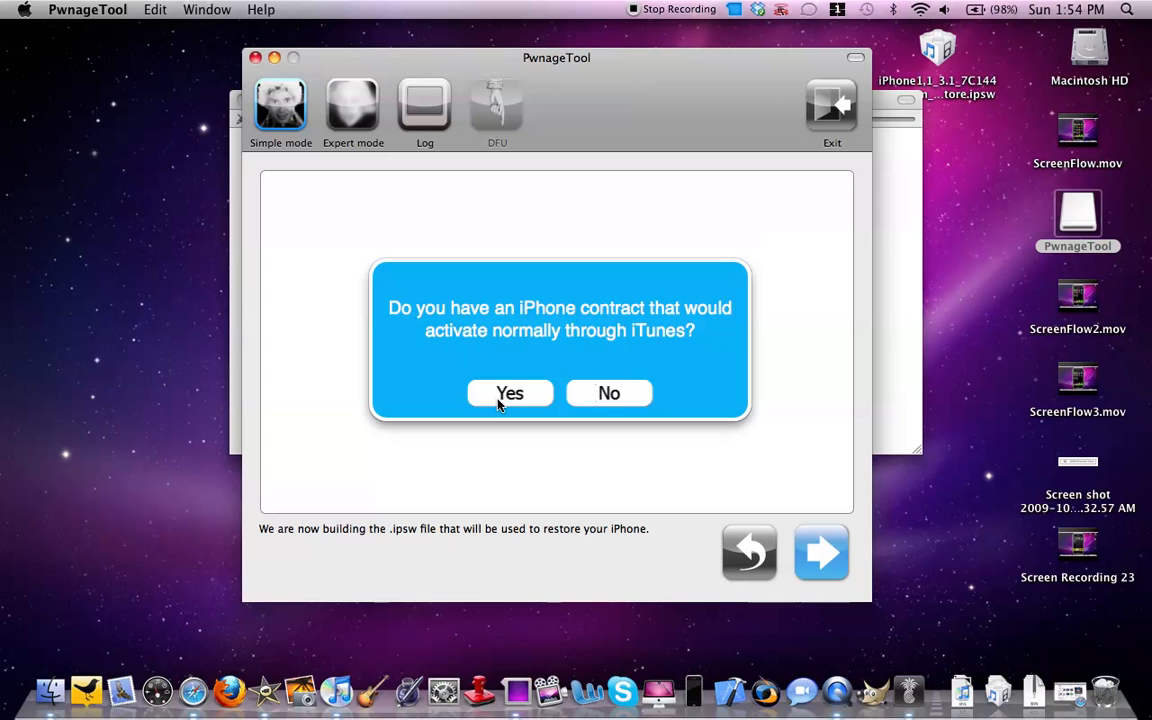
mouse_move(572, 344)
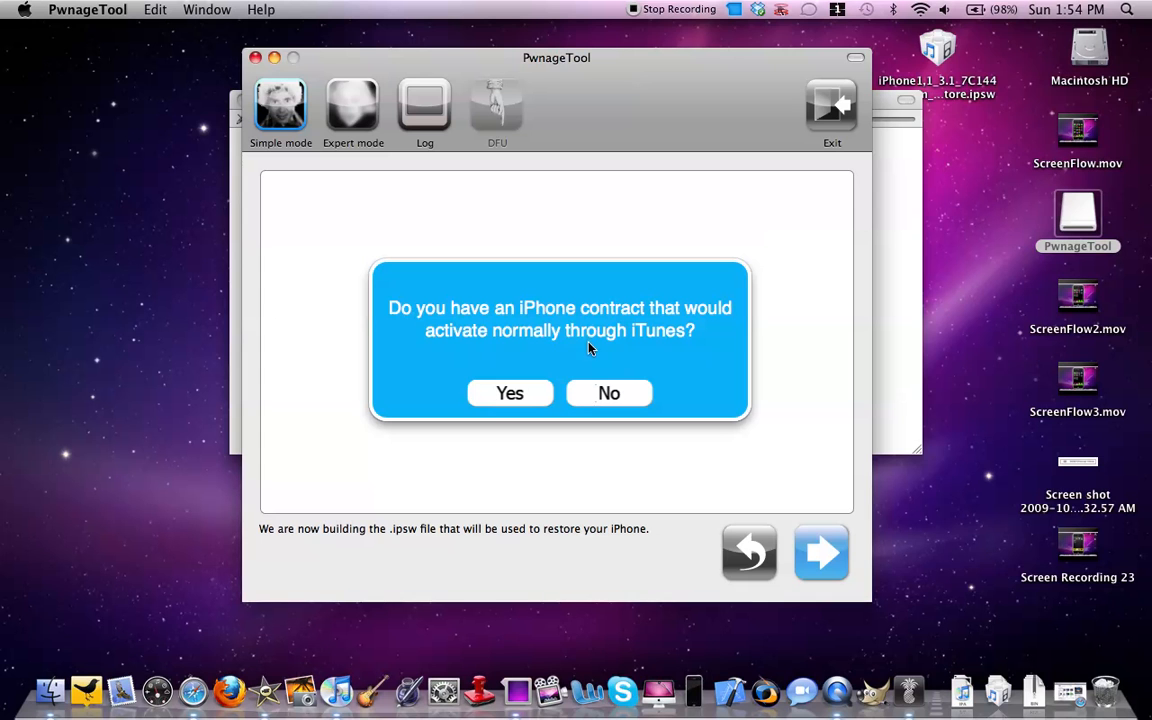
mouse_move(598, 398)
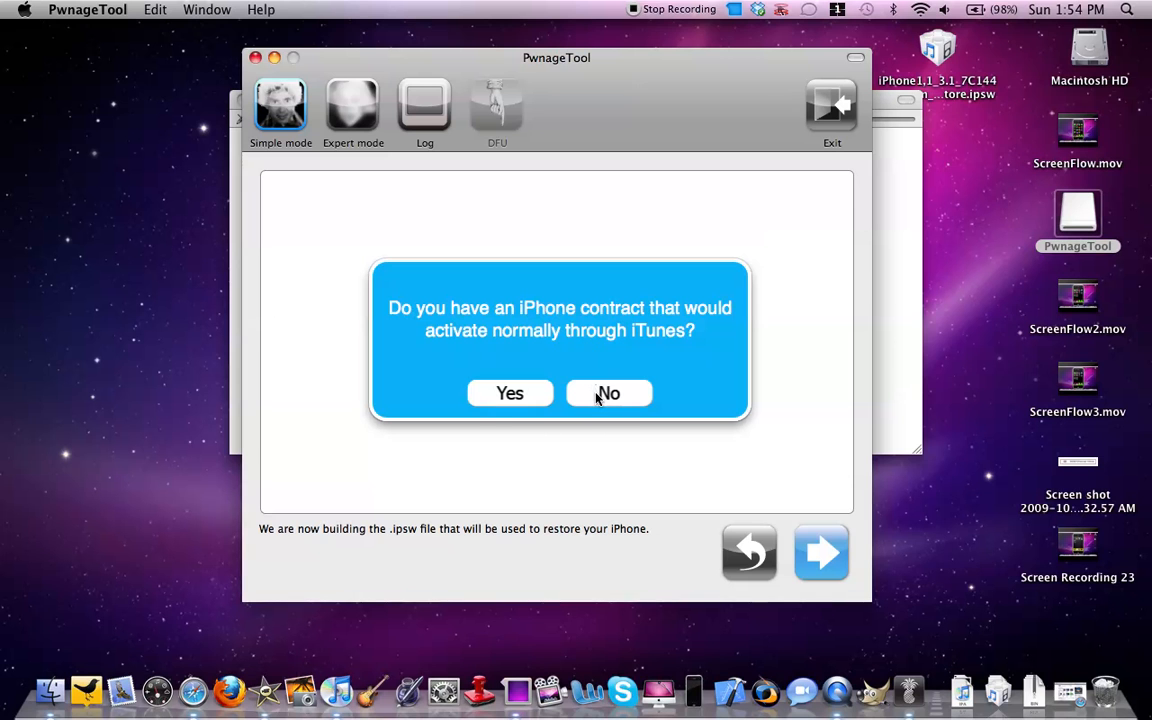
Answer No to the iTunes-activating contract question so the custom IPSW build starts
click(608, 392)
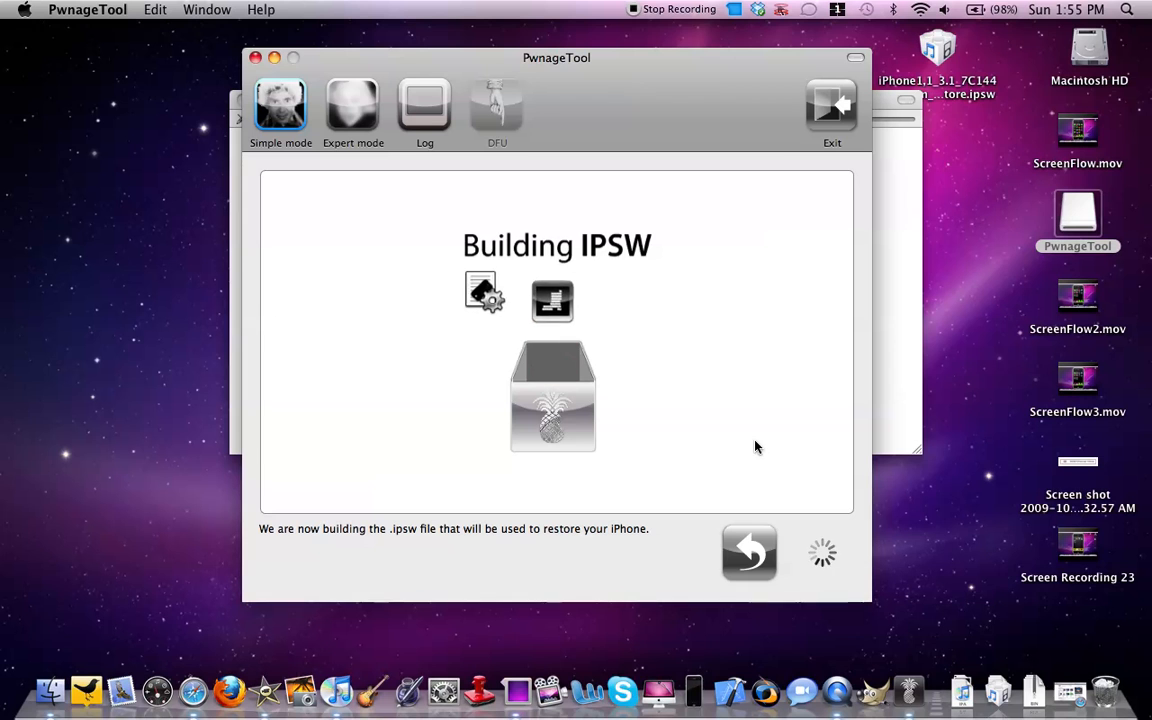
mouse_move(700, 272)
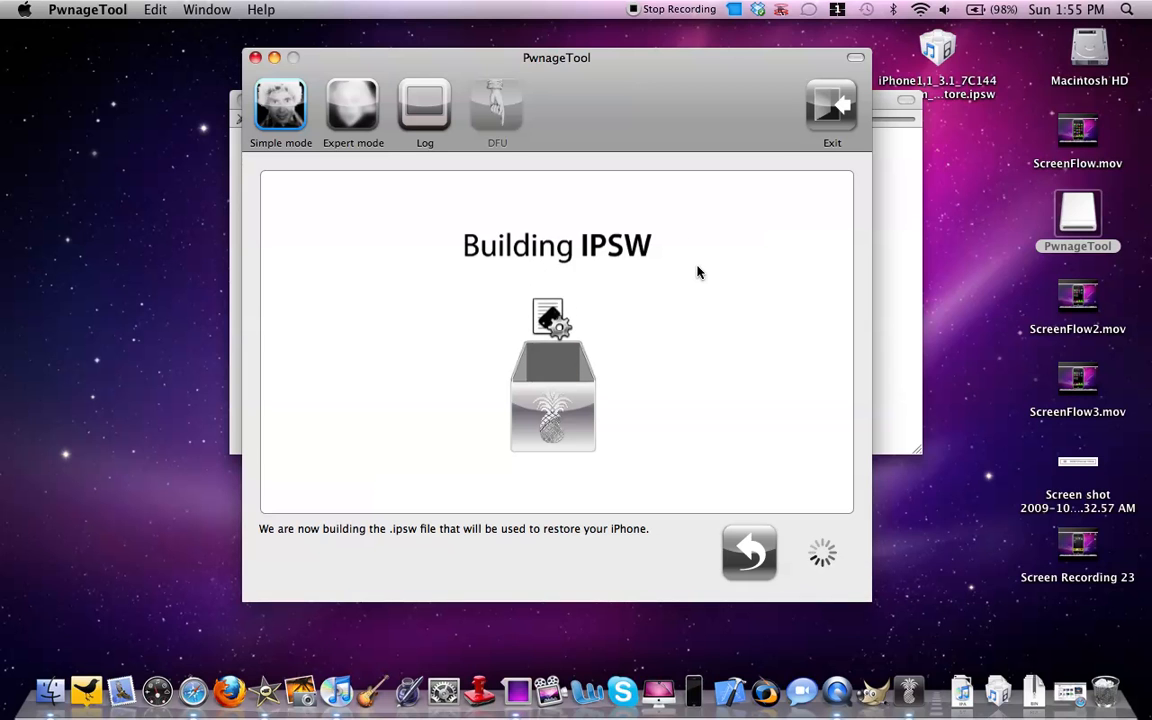